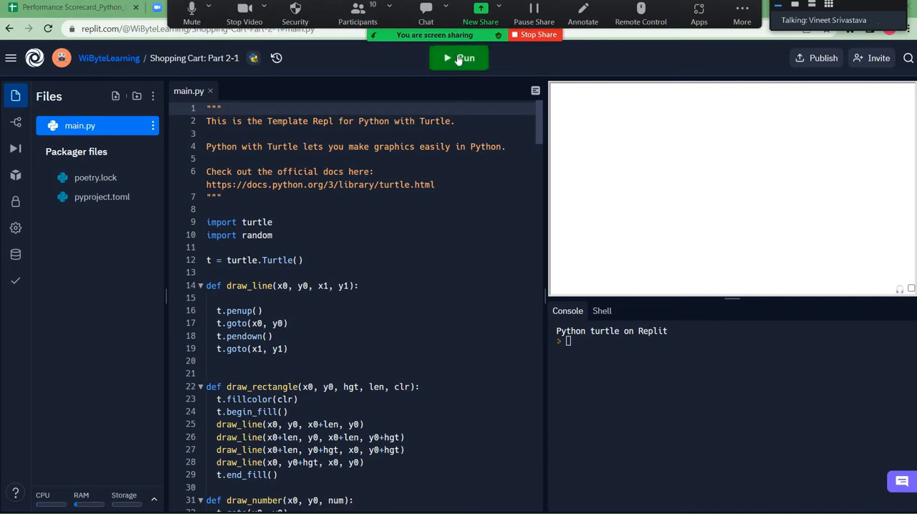
- Run main.py and focus the Console to answer the shop's prompts
left_click(458, 57)
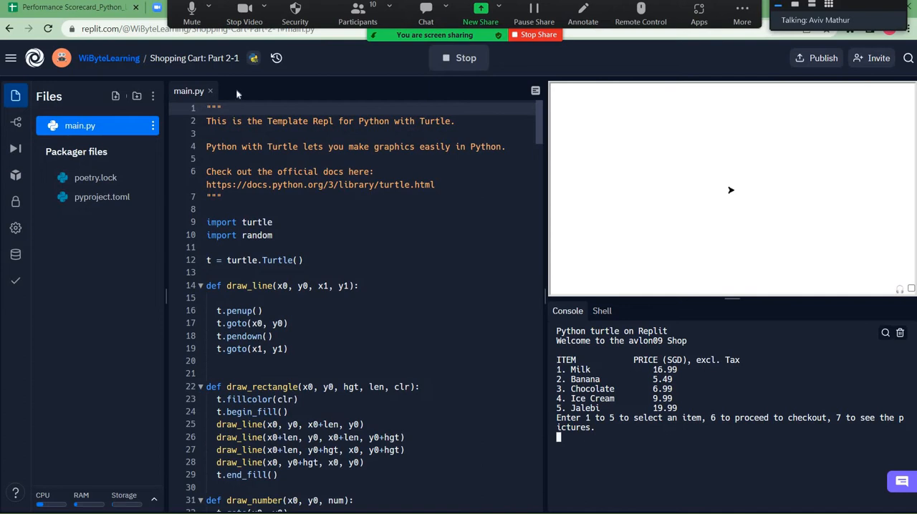
left_click(192, 13)
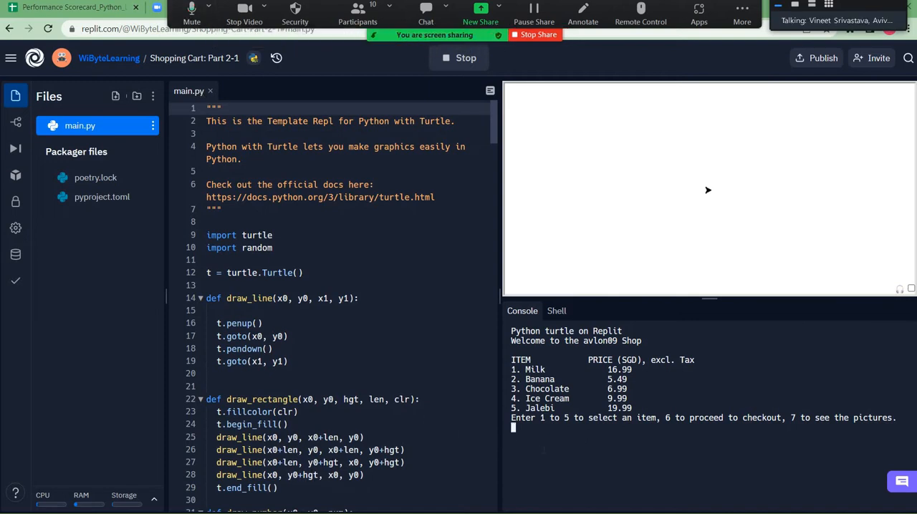
- Enter item 5 with quantity 19, item 3 with quantity 5, then 6 to check out (SGD 414.76)
type("5")
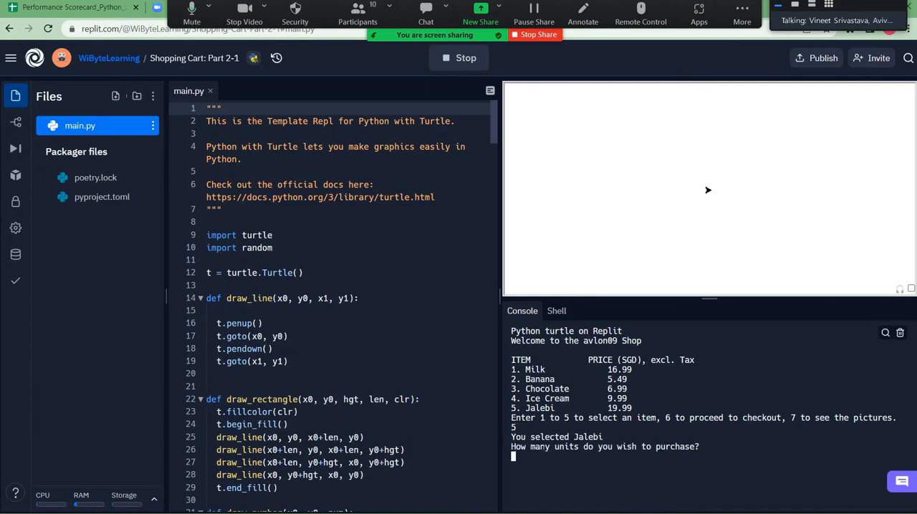
type("19")
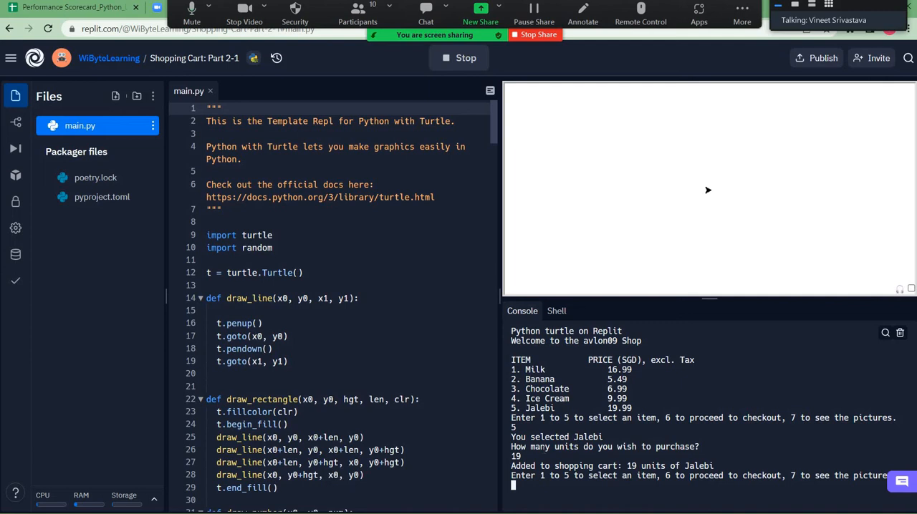
type("3")
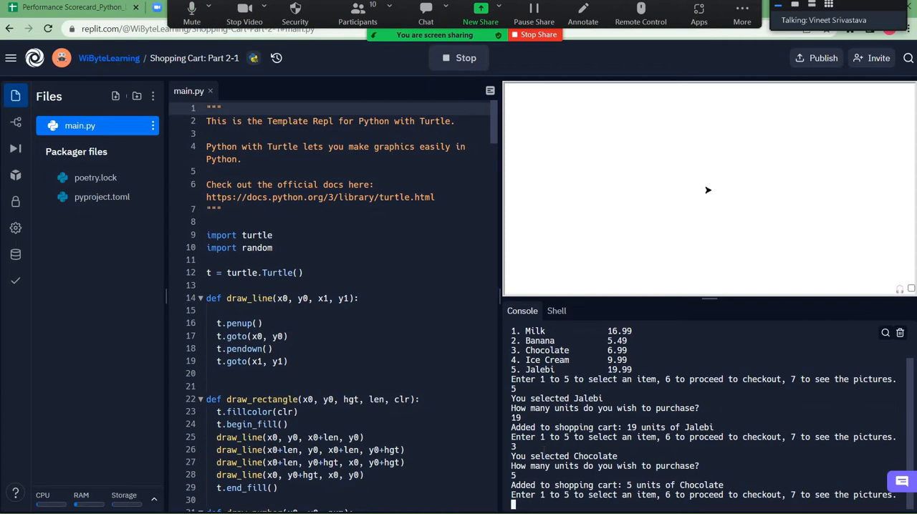
type("6")
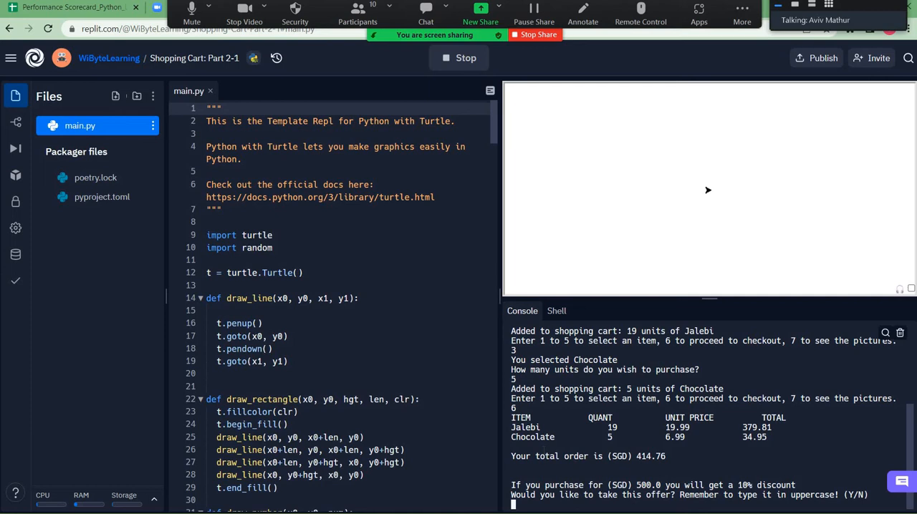
- Answer Y to the 10% discount offer and Y to the subscription offer
type("Y")
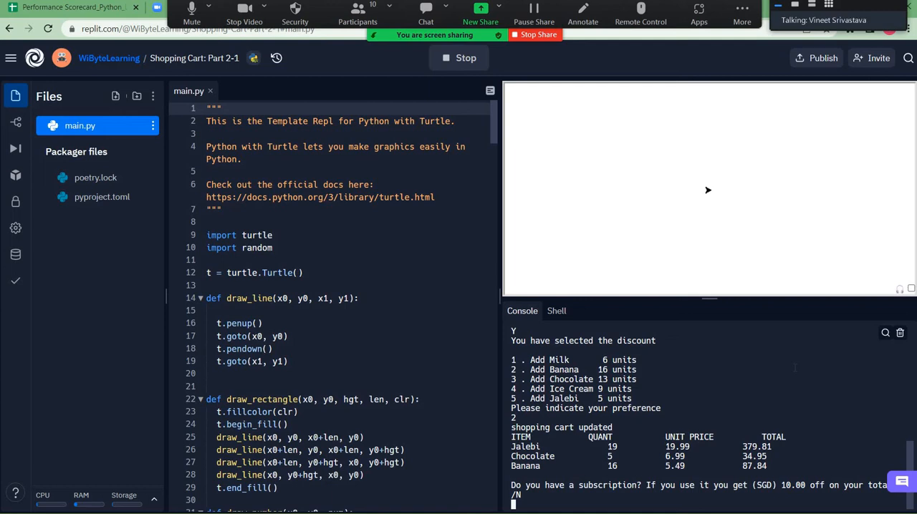
type("Y")
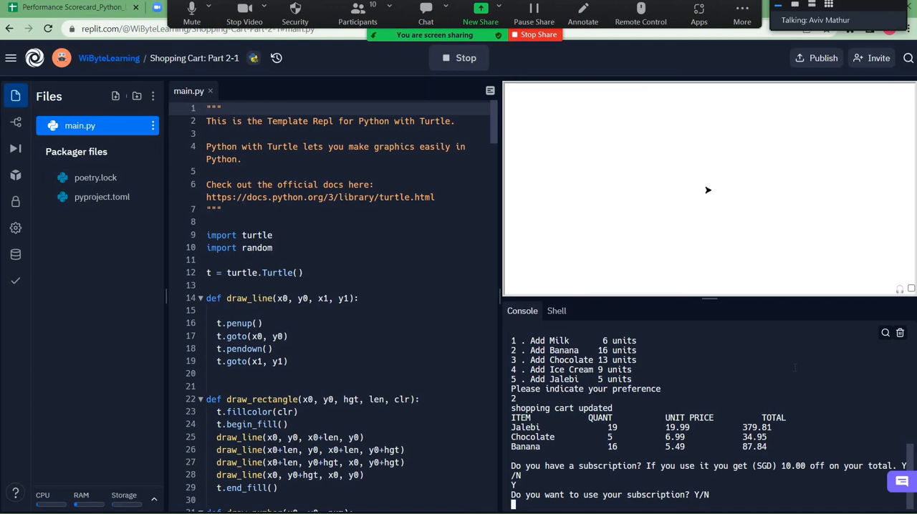
- Answer Y to use the subscription, yielding SGD 487.57 and the drawn delivery time
type("Y")
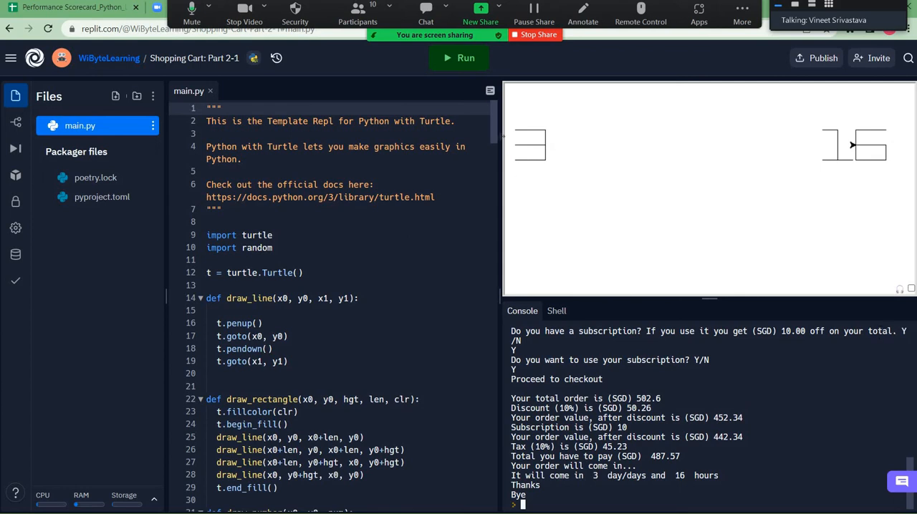
- Scroll main.py down to the subscription_have input and total/discount print lines
scroll("down", 3)
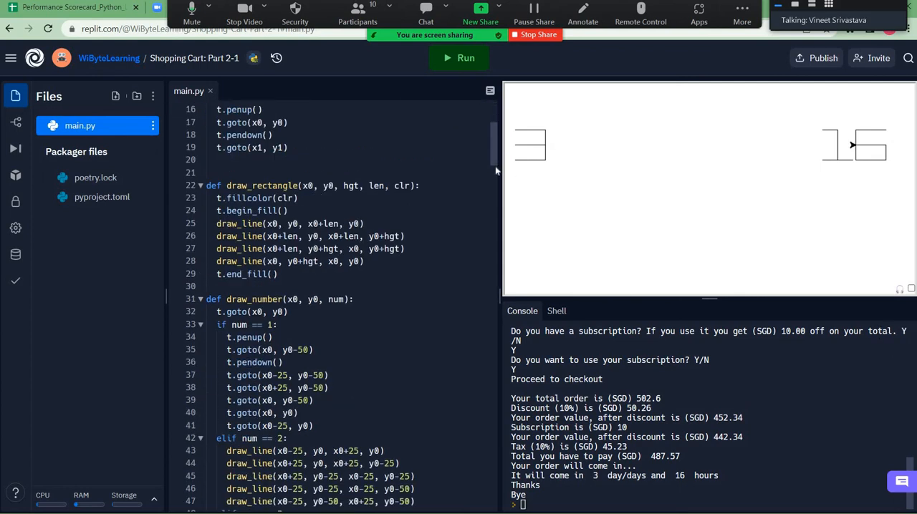
scroll("down", 3)
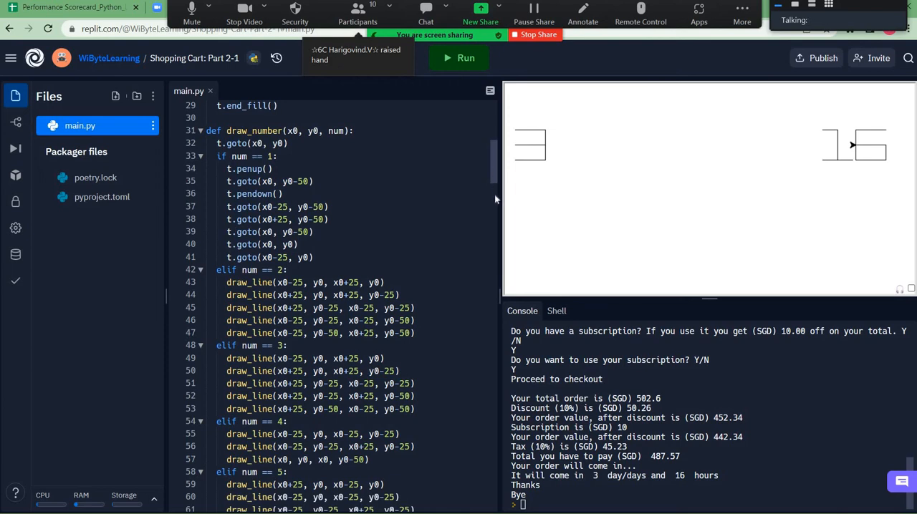
scroll("down", 3)
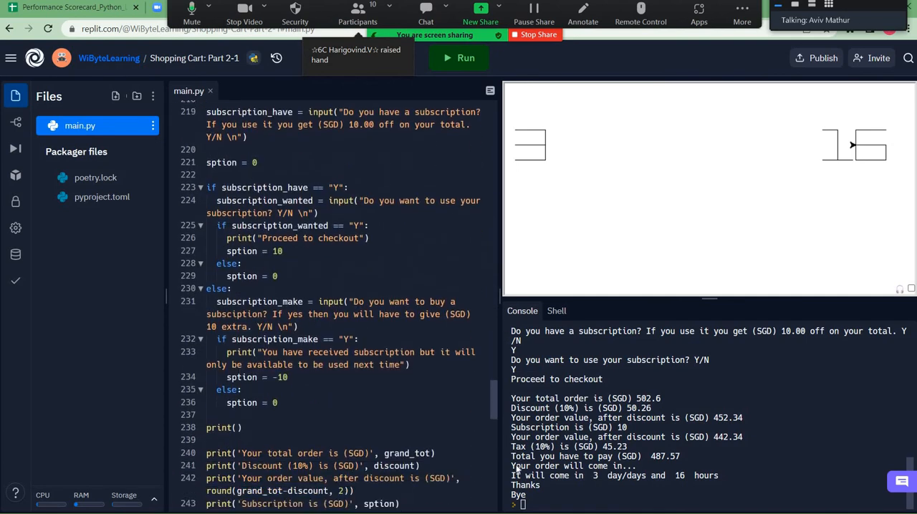
- Scroll back to lines 18–45 with draw_rectangle and the start of draw_number
scroll("down", 3)
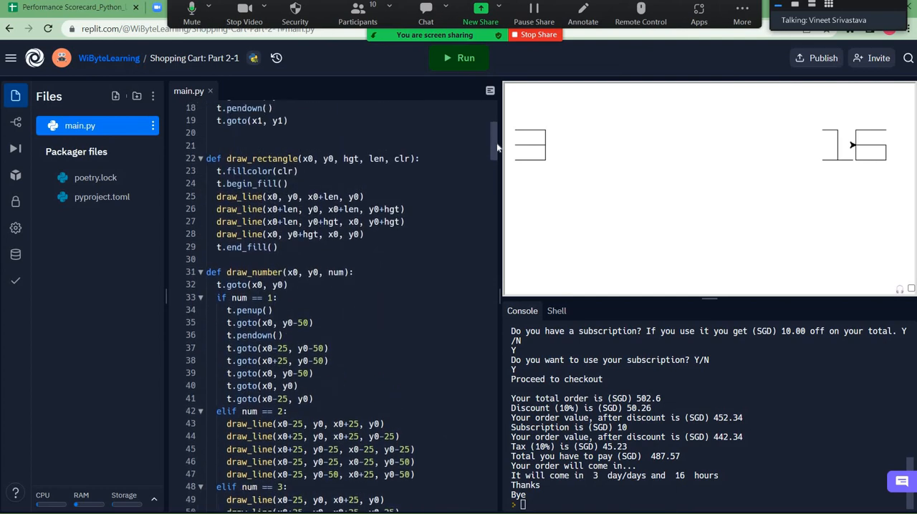
- Scroll through draw_number's elif digit branches to the 'Welcome to the avlon89 Shop' menu
scroll("down", 3)
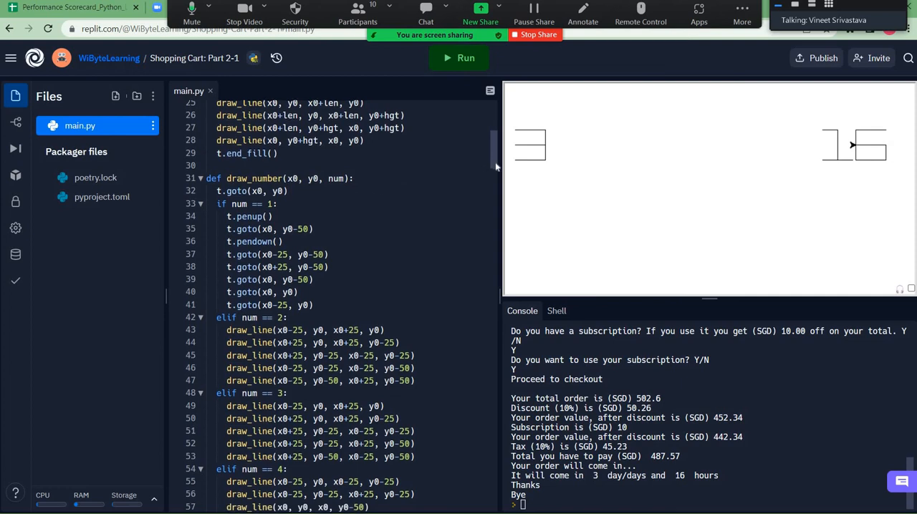
scroll("down", 3)
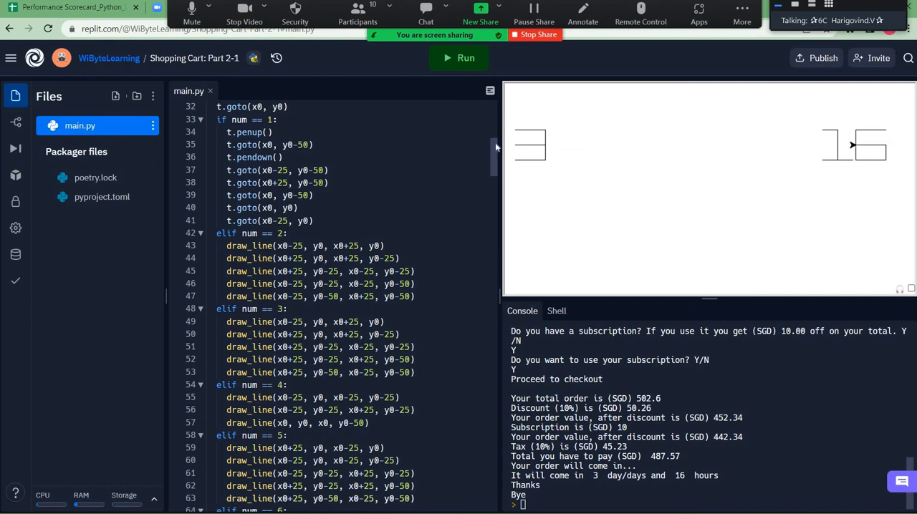
scroll("down", 3)
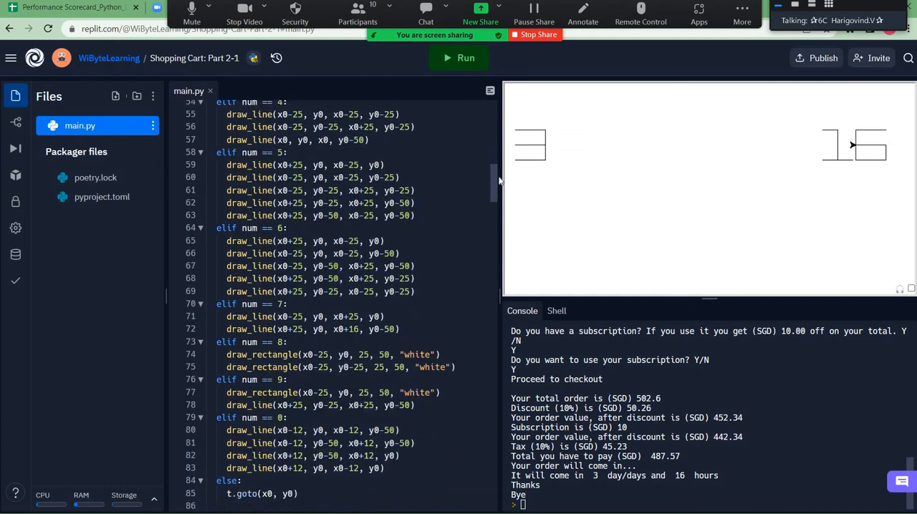
scroll("down", 3)
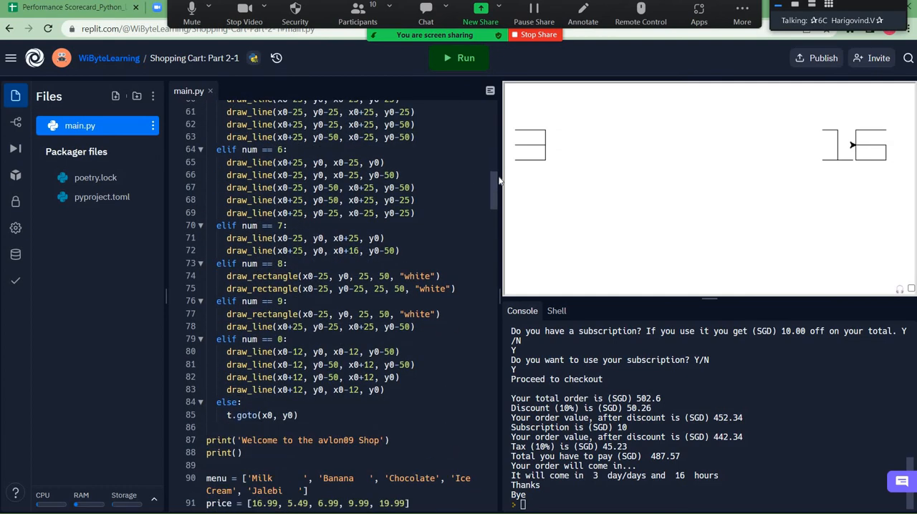
scroll("down", 3)
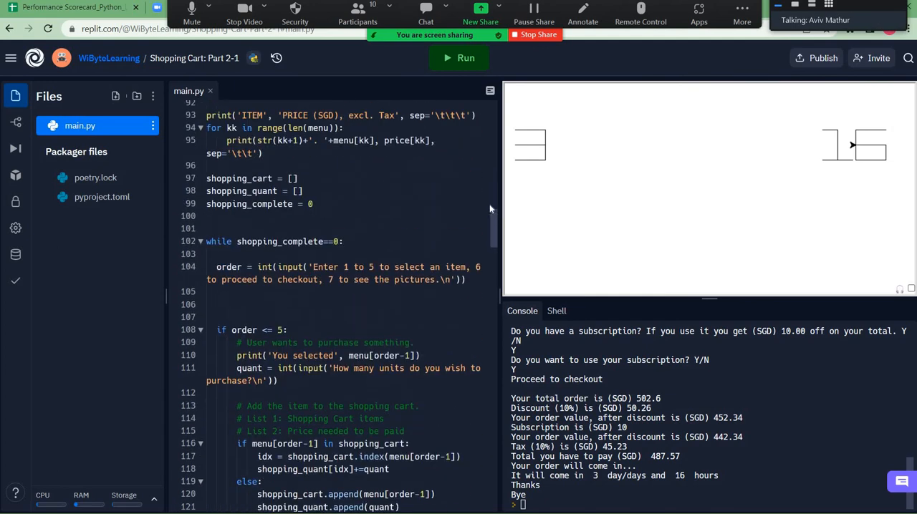
- Scroll past the while loop and checkout to the come_hours draw_number blocks near line 300
scroll("down", 3)
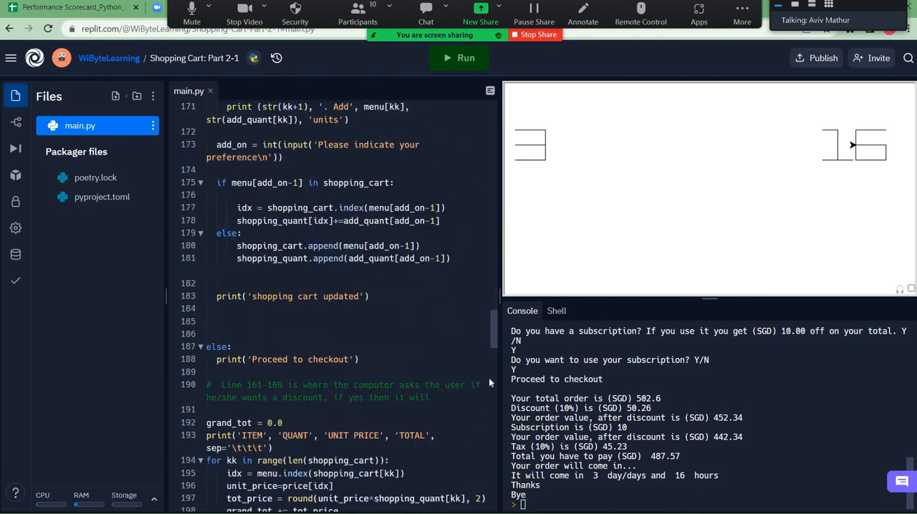
scroll("down", 3)
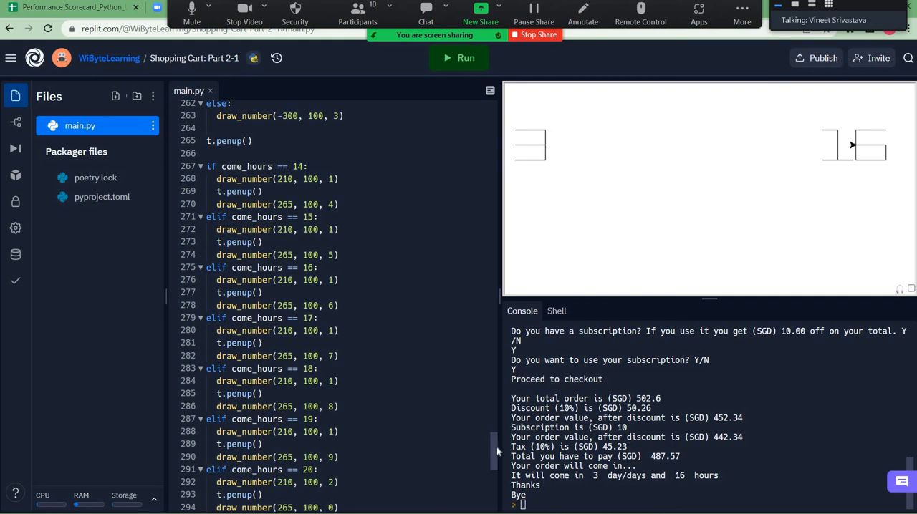
scroll("down", 3)
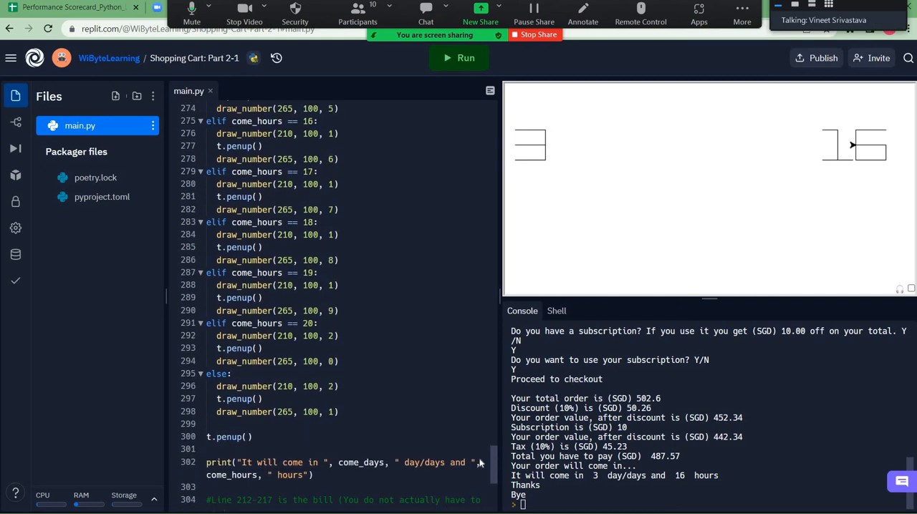